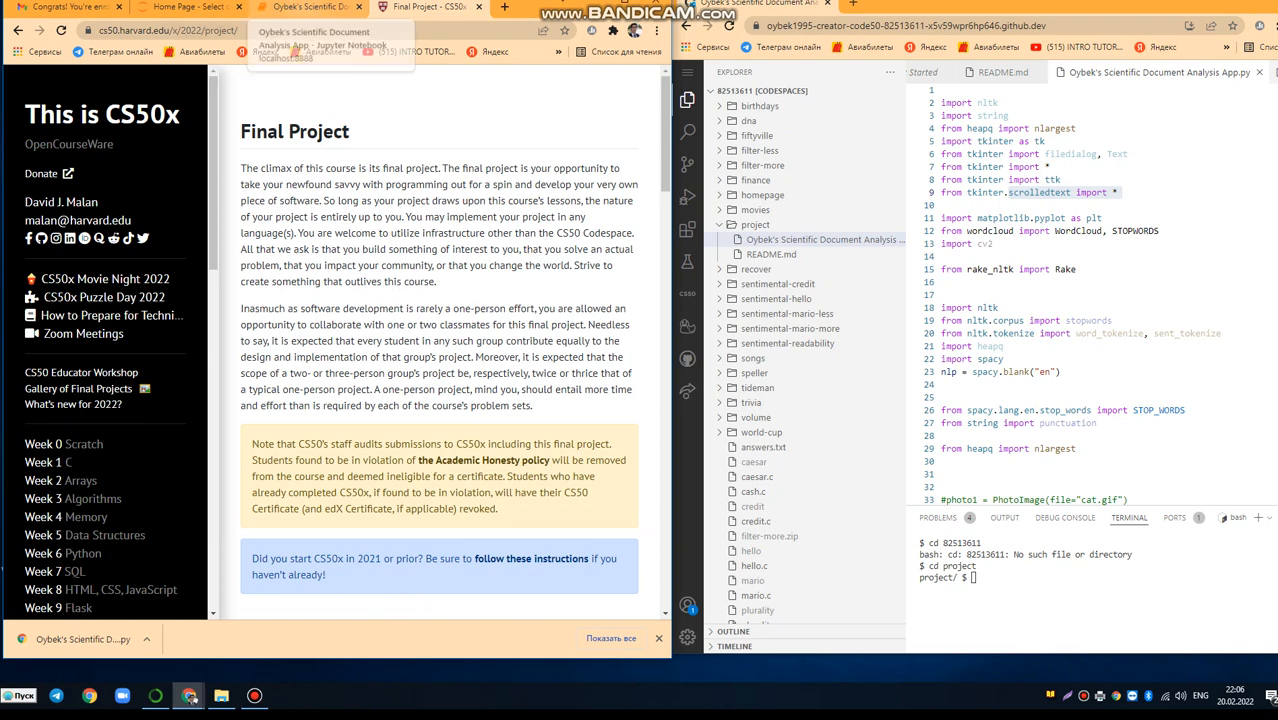
# Switch to the analysis app's notebook and scroll through its code cell
pyautogui.click(310, 8)
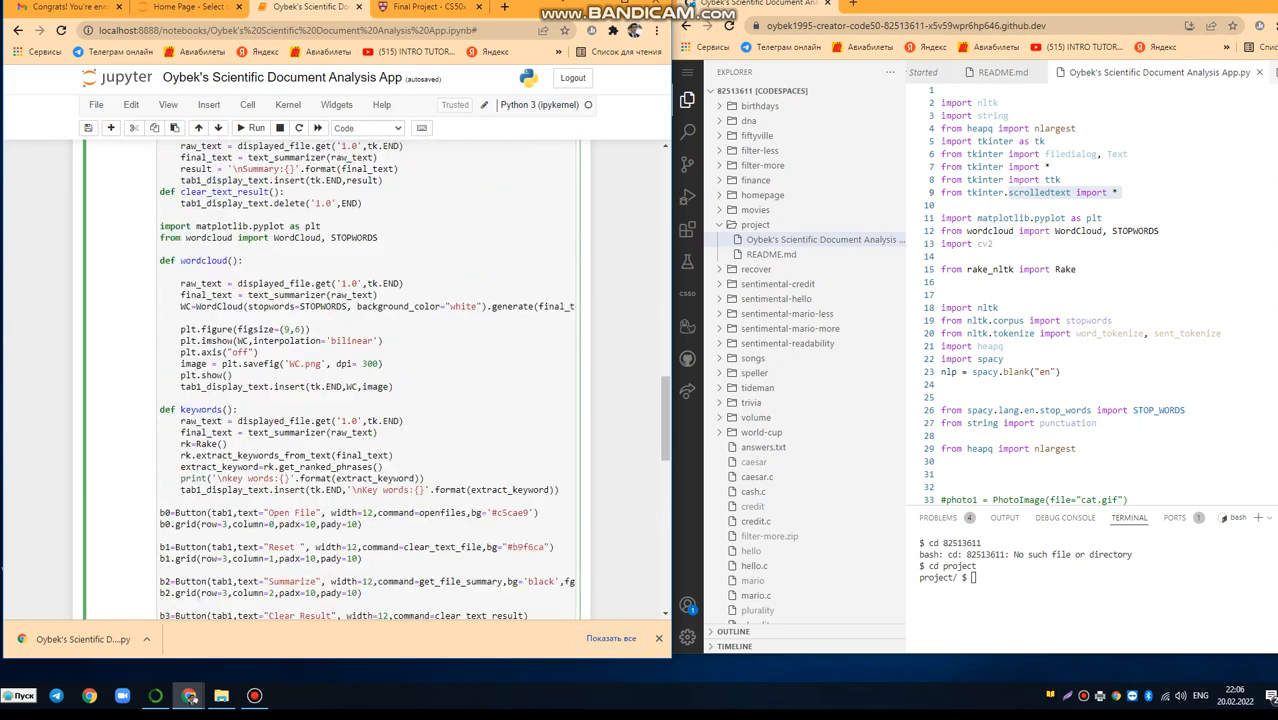
pyautogui.scroll(-3)
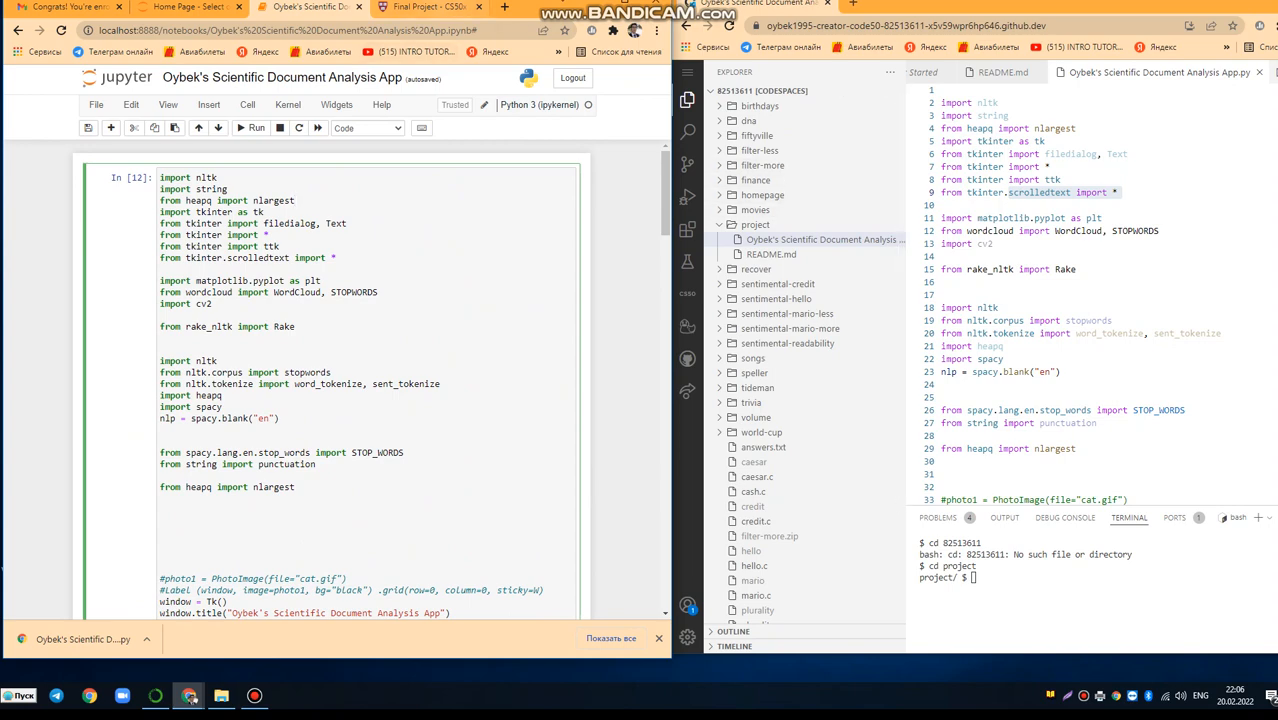
# Go back to the CS50 final project page and scroll down through it
pyautogui.click(430, 8)
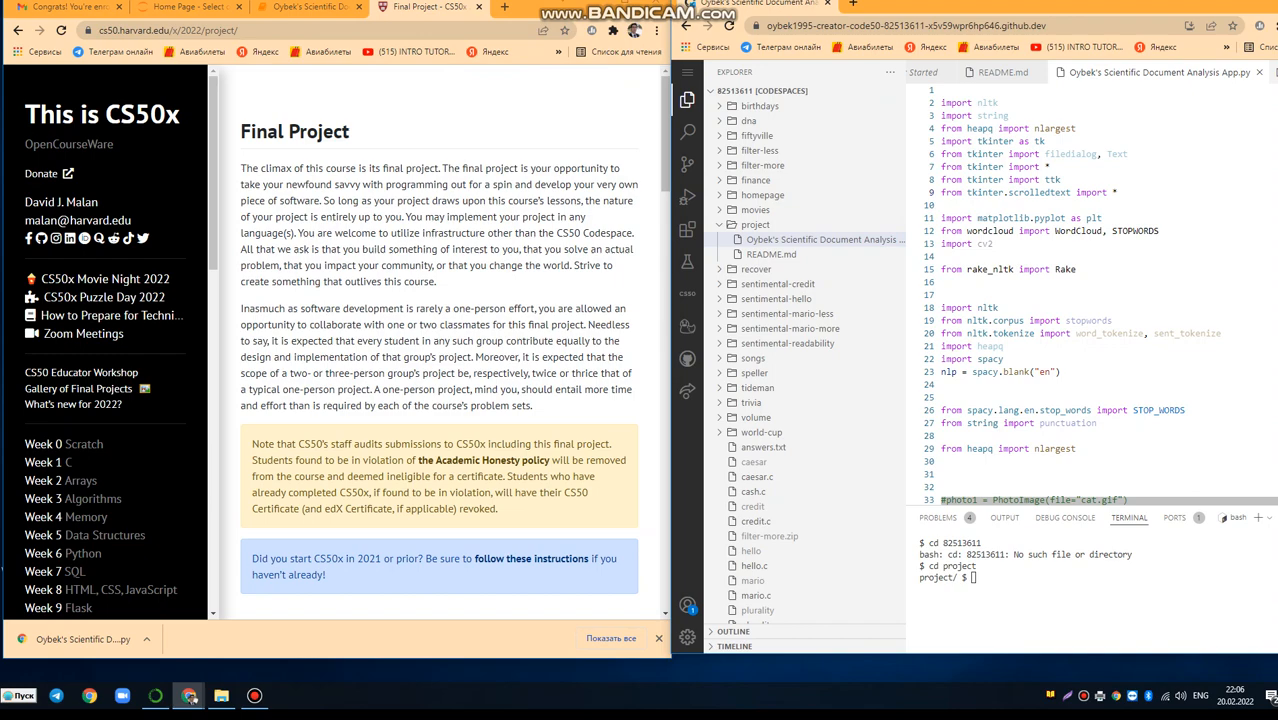
pyautogui.scroll(-3)
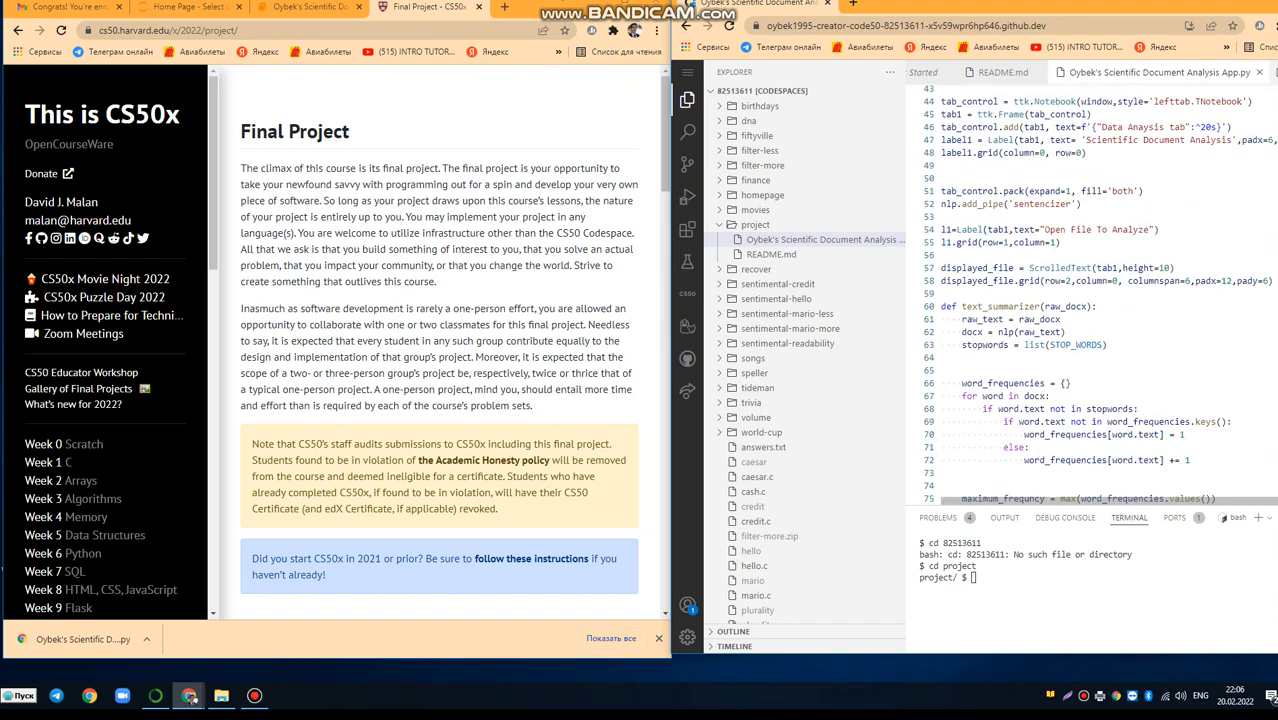
pyautogui.scroll(-3)
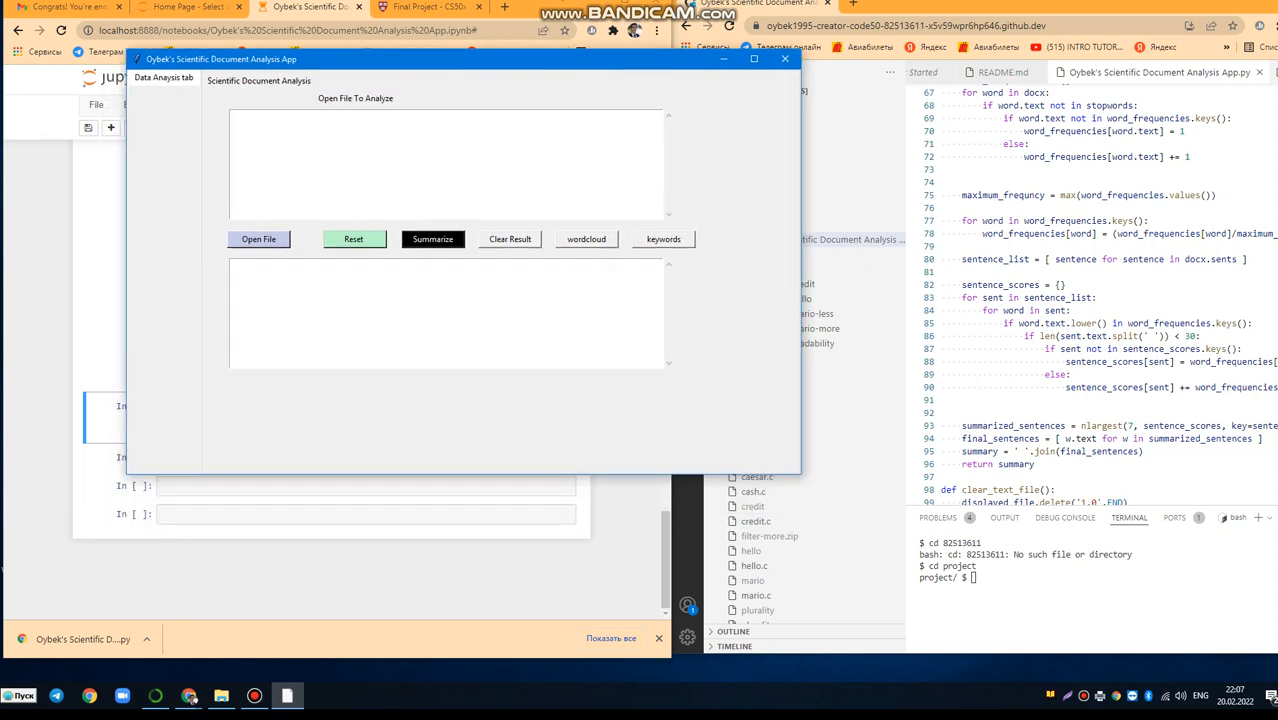
# Load student3.txt through Open File so its chemistry text fills the input area
pyautogui.click(260, 240)
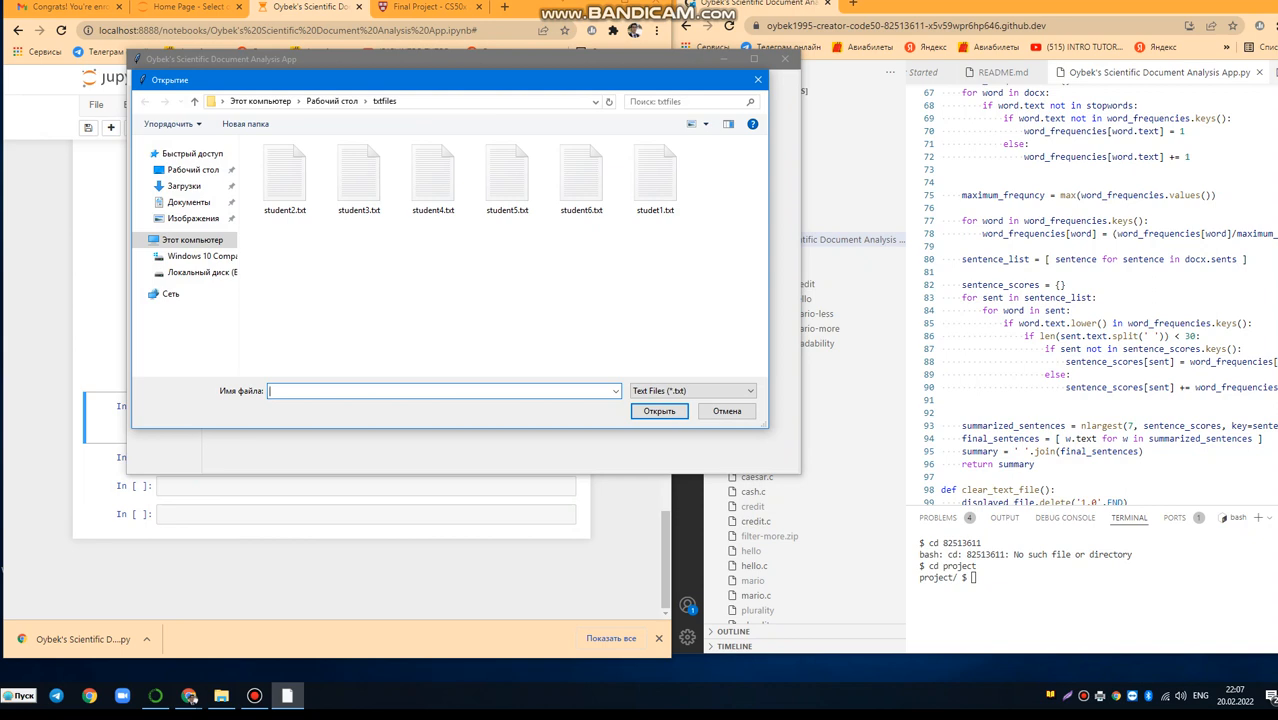
pyautogui.click(508, 176)
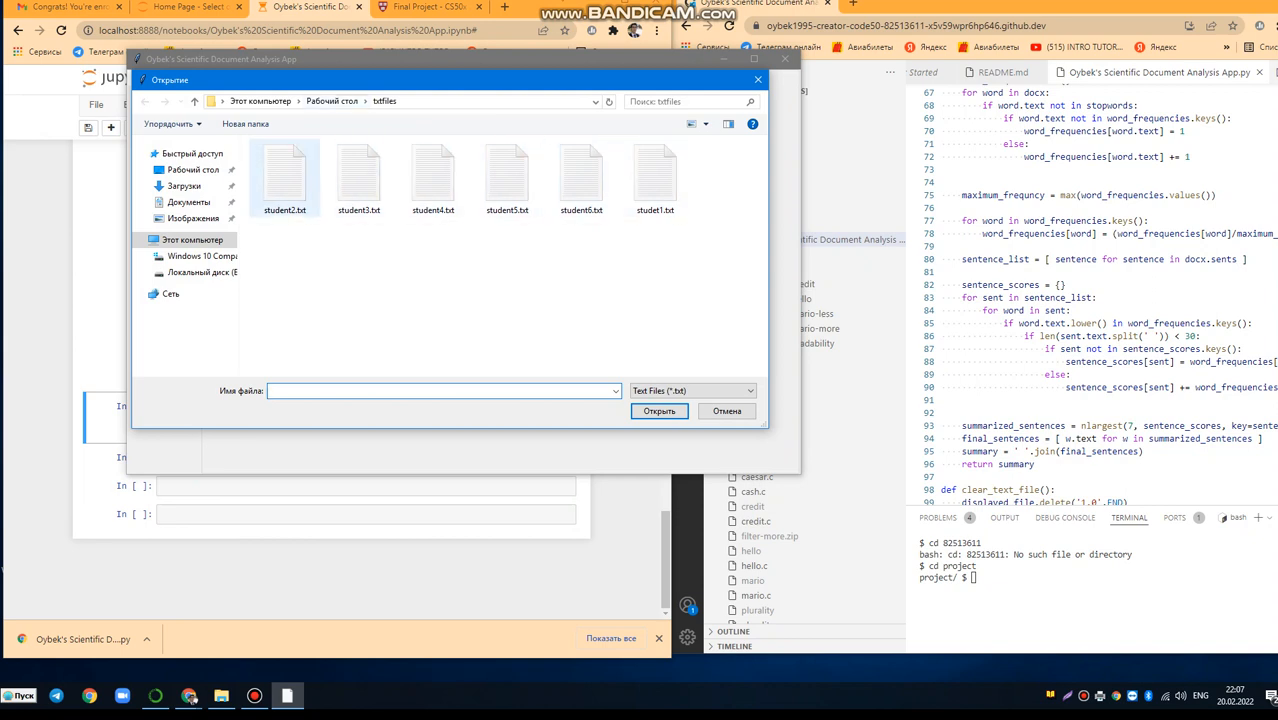
pyautogui.click(360, 176)
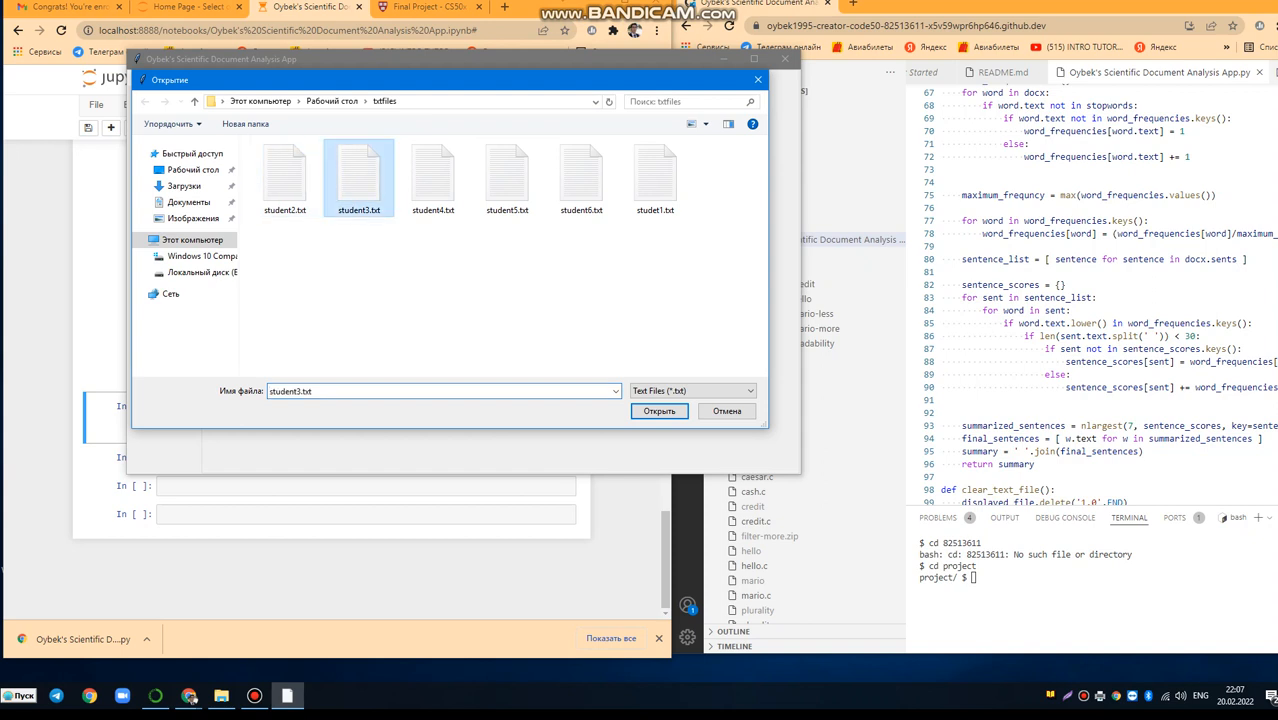
pyautogui.click(660, 412)
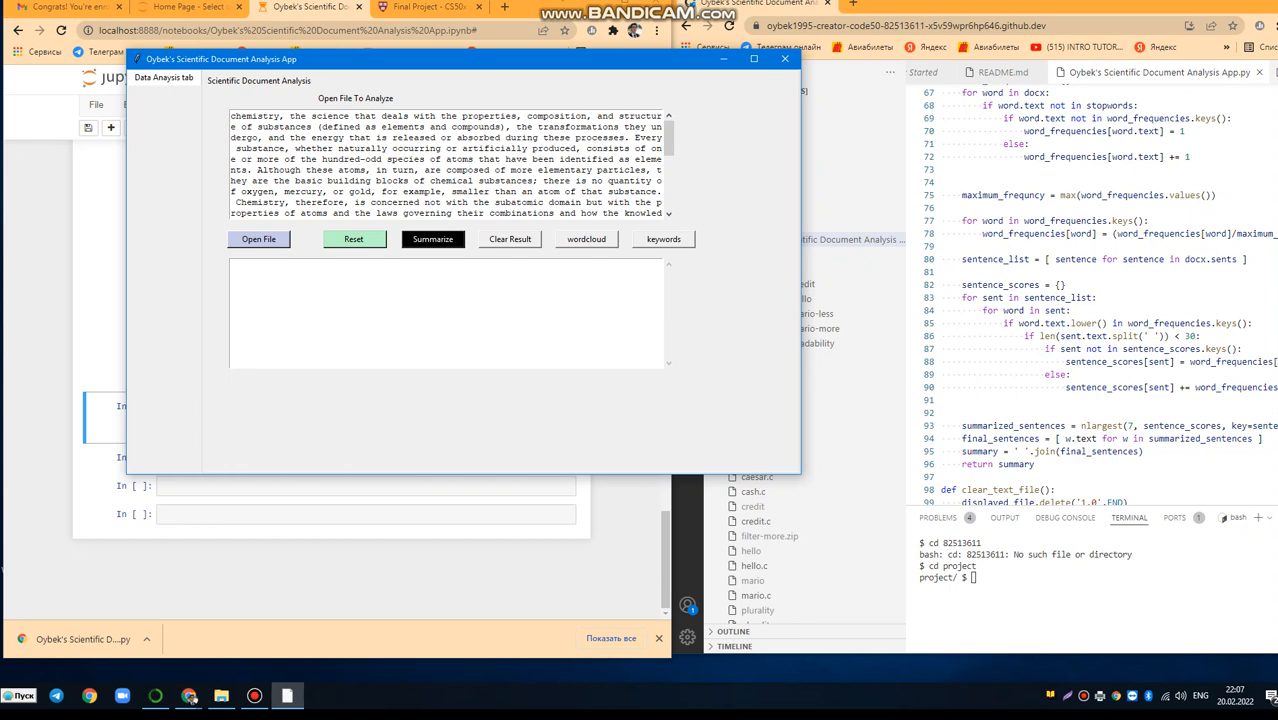
# Run Summarize, keywords and wordcloud on the loaded chemistry text
pyautogui.click(432, 238)
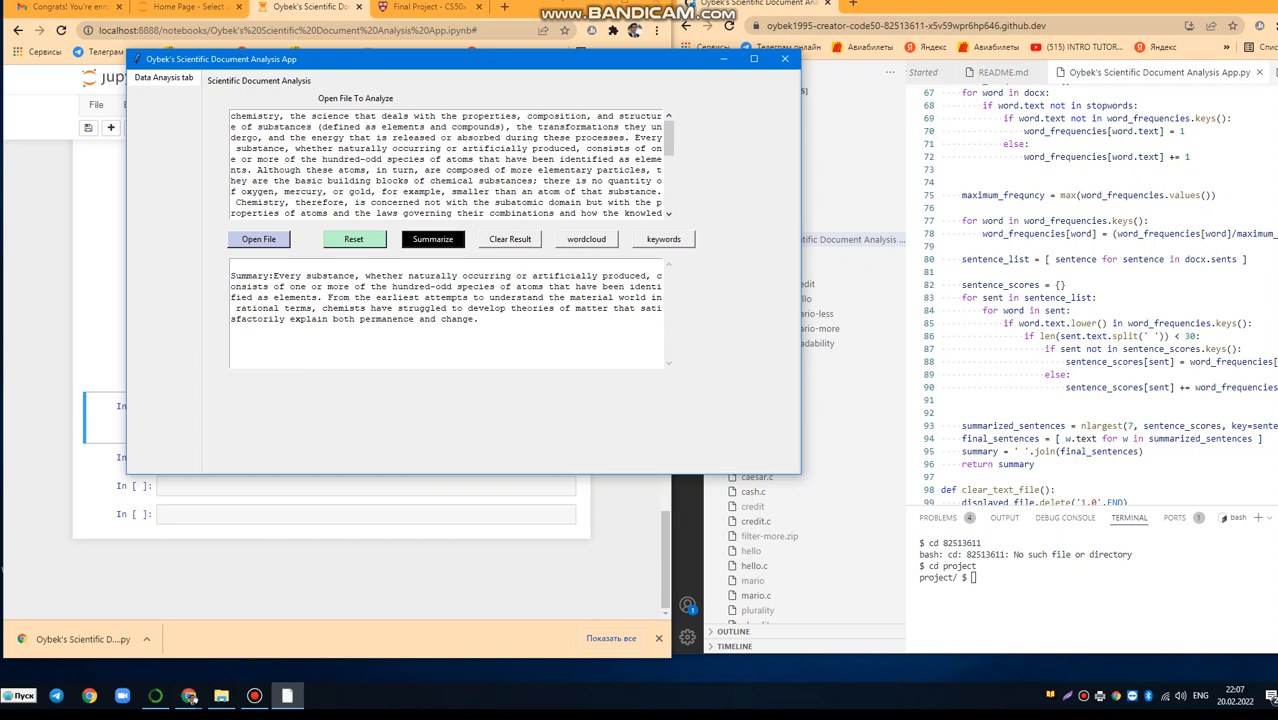
pyautogui.click(664, 240)
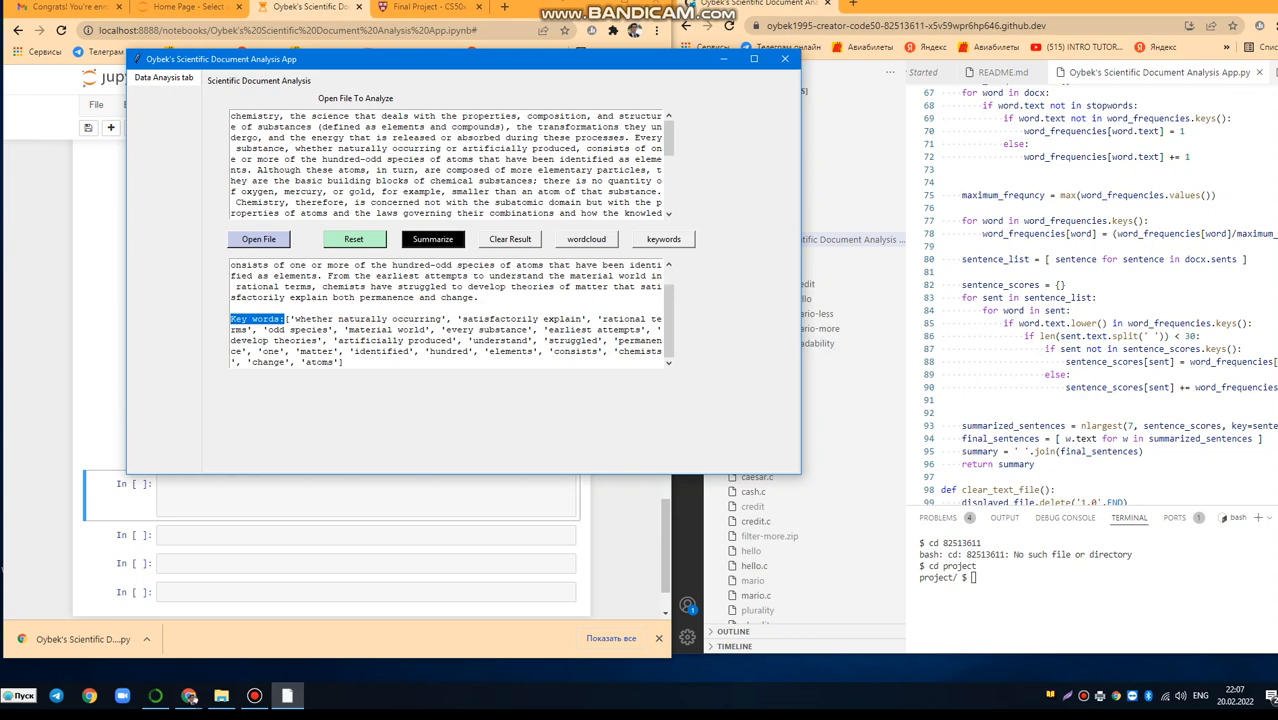
pyautogui.click(432, 238)
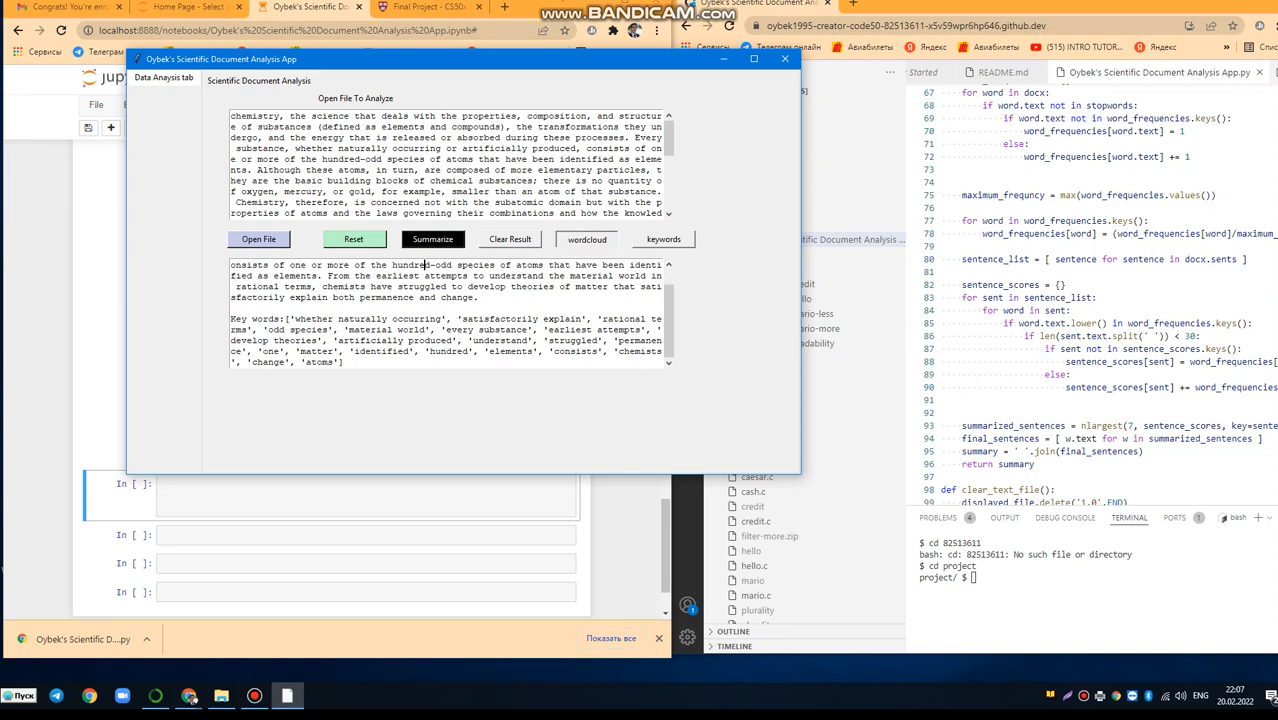
pyautogui.click(586, 240)
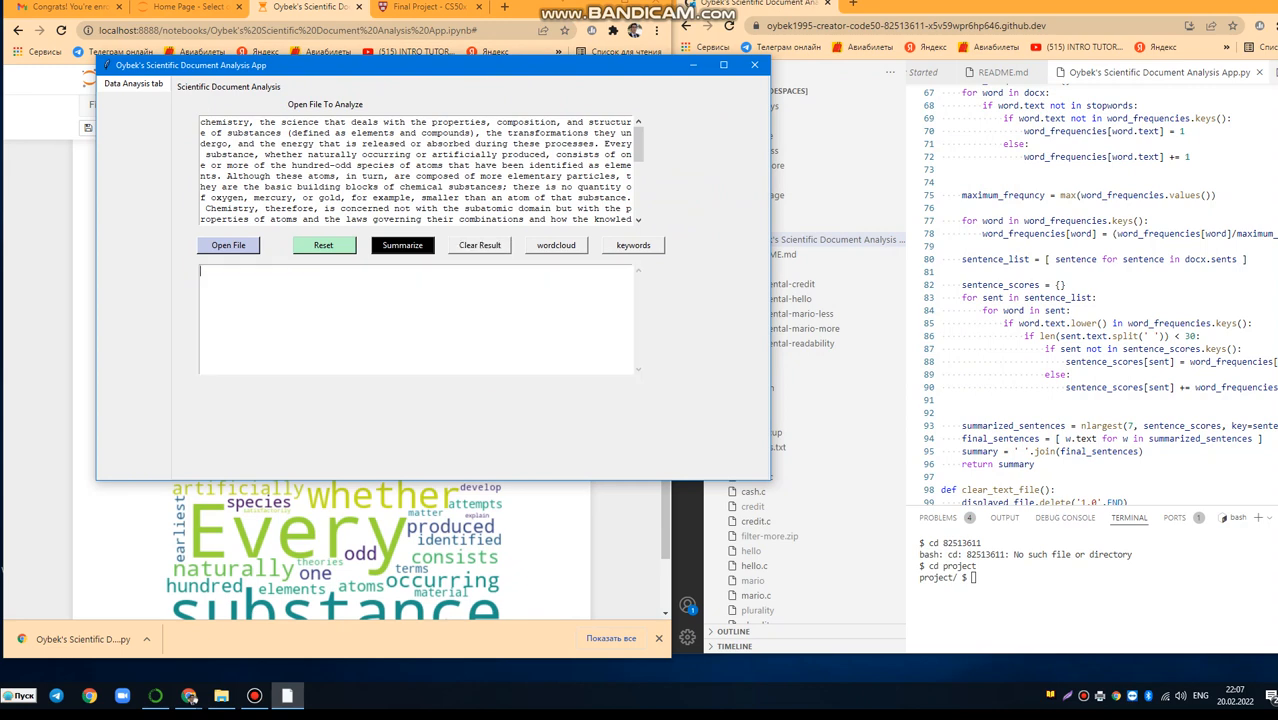
# Load student1.txt from the text files folder into the app
pyautogui.click(228, 244)
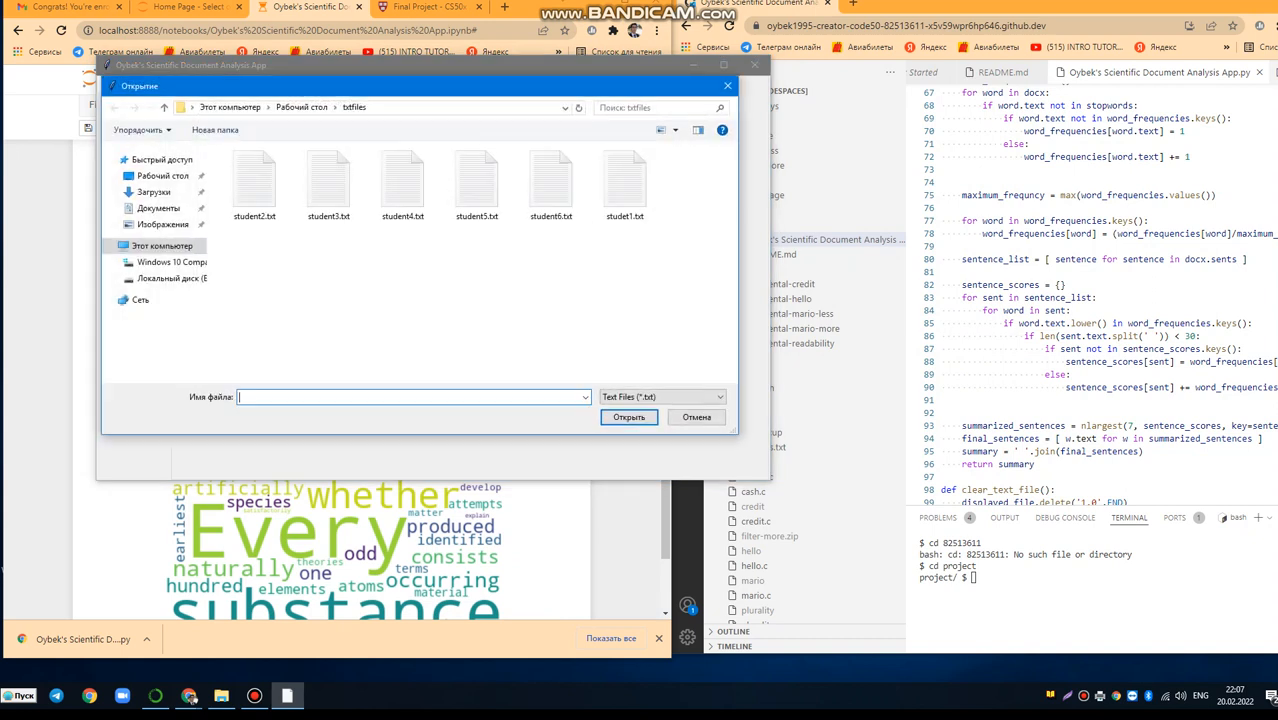
pyautogui.moveTo(552, 184)
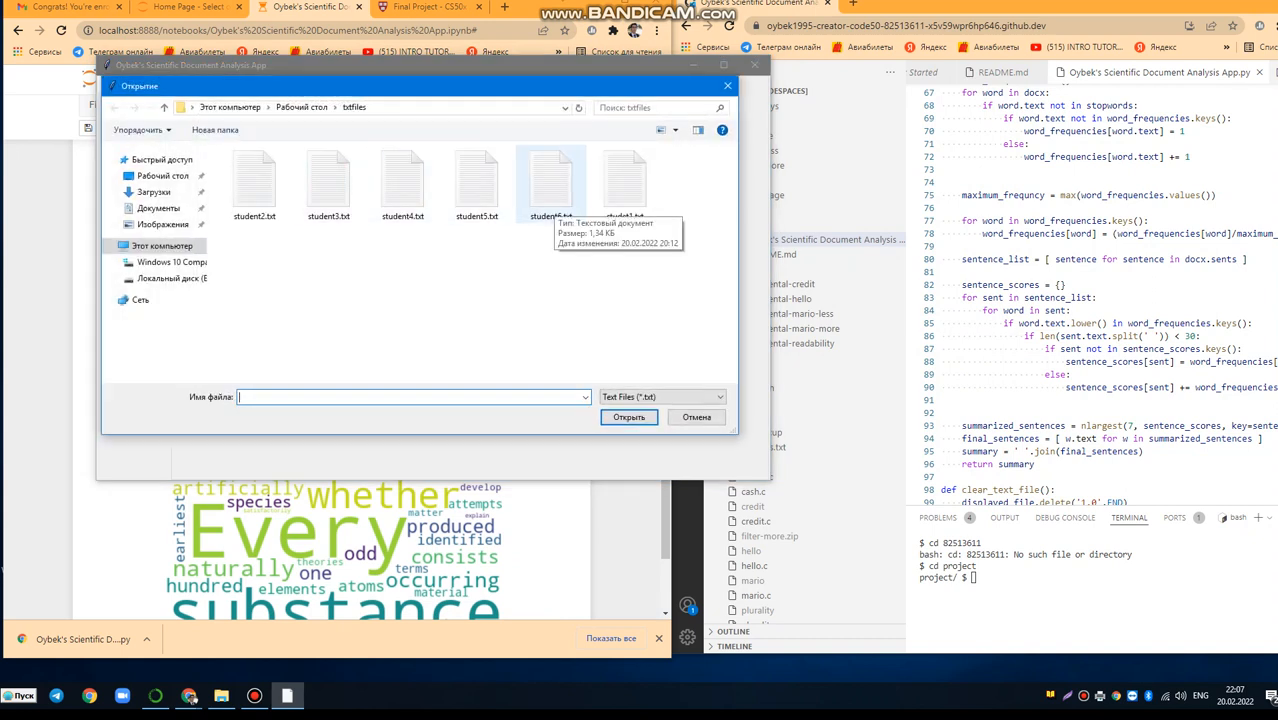
pyautogui.click(624, 184)
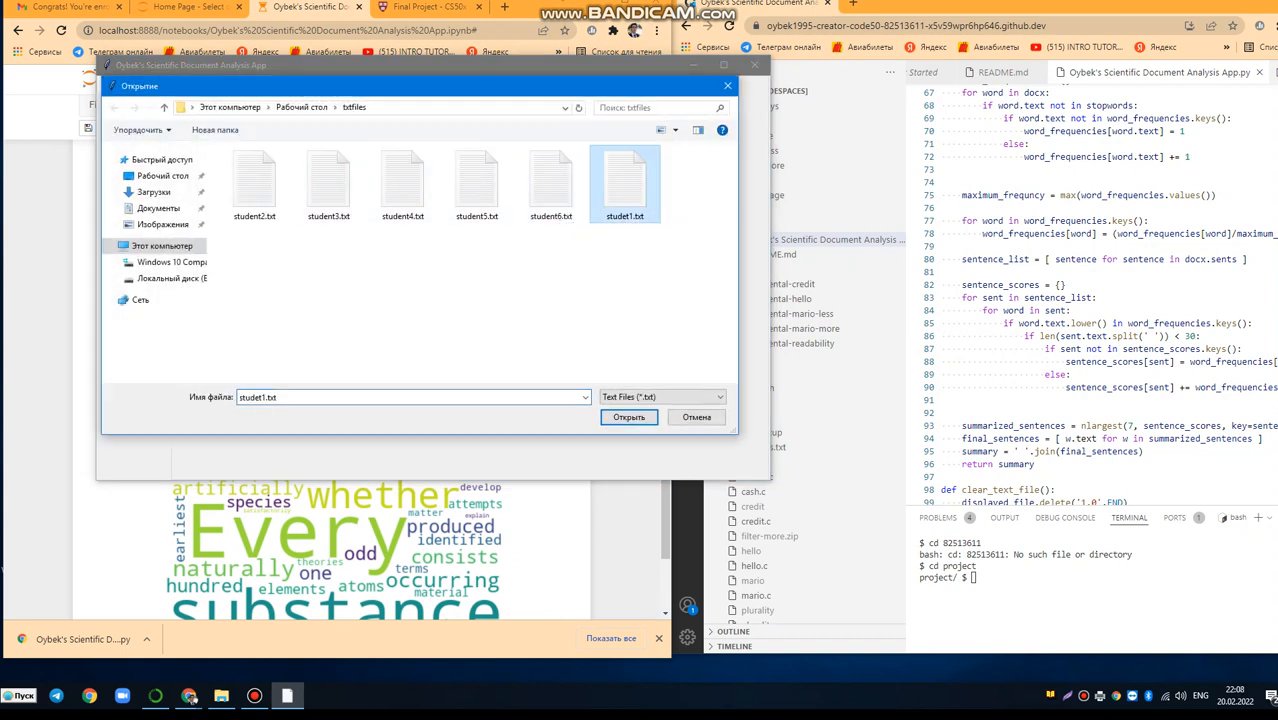
pyautogui.click(624, 184)
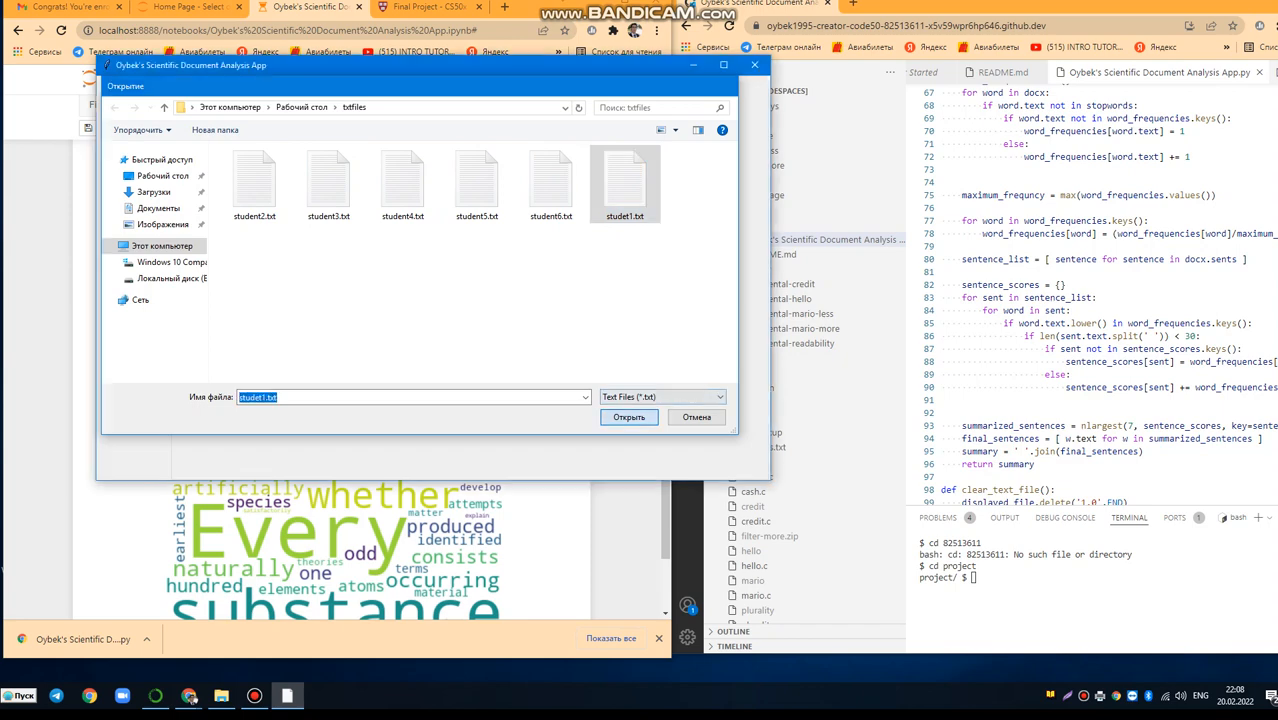
pyautogui.click(628, 418)
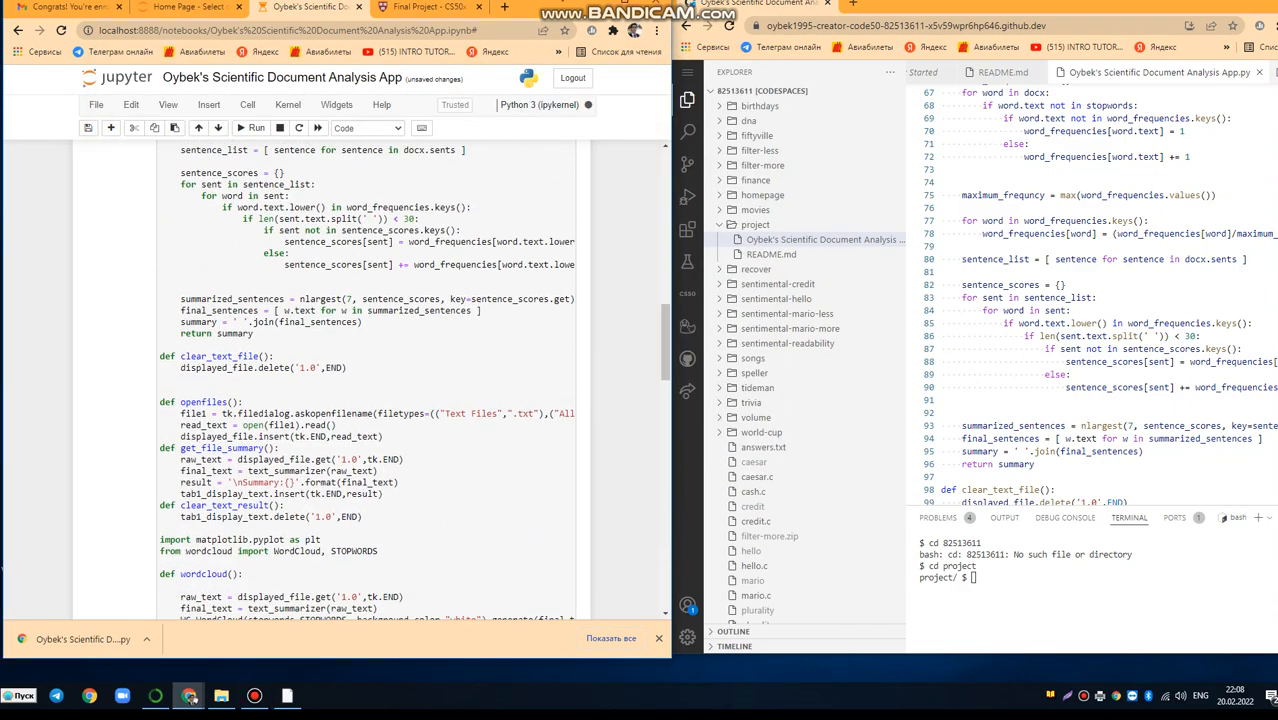
# Run the app's code cell again from the notebook toolbar
pyautogui.click(256, 128)
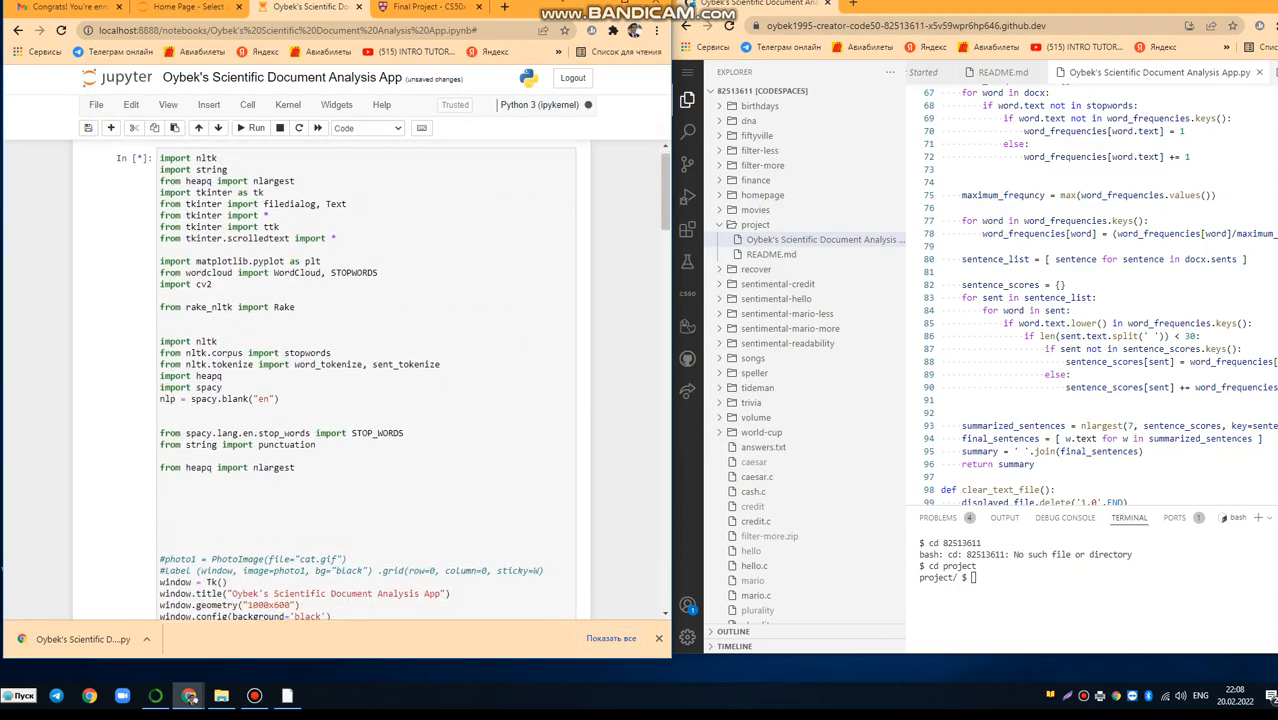
pyautogui.scroll(-3)
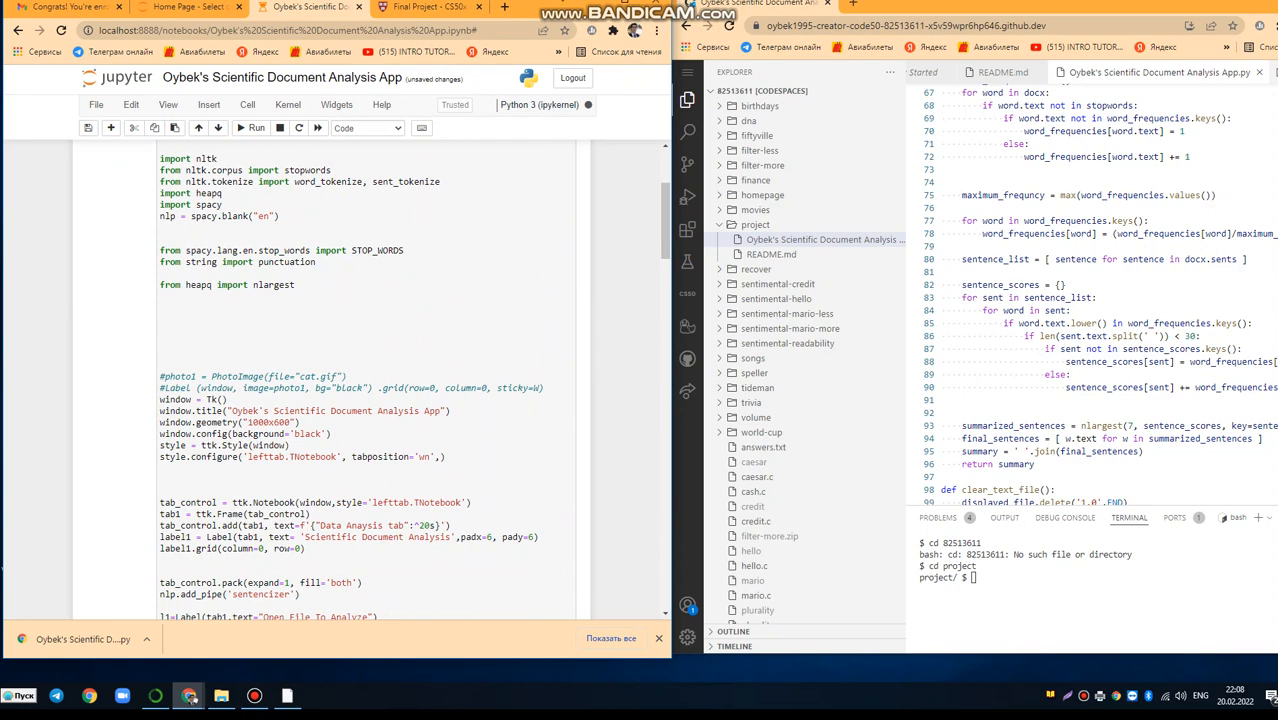
pyautogui.click(256, 128)
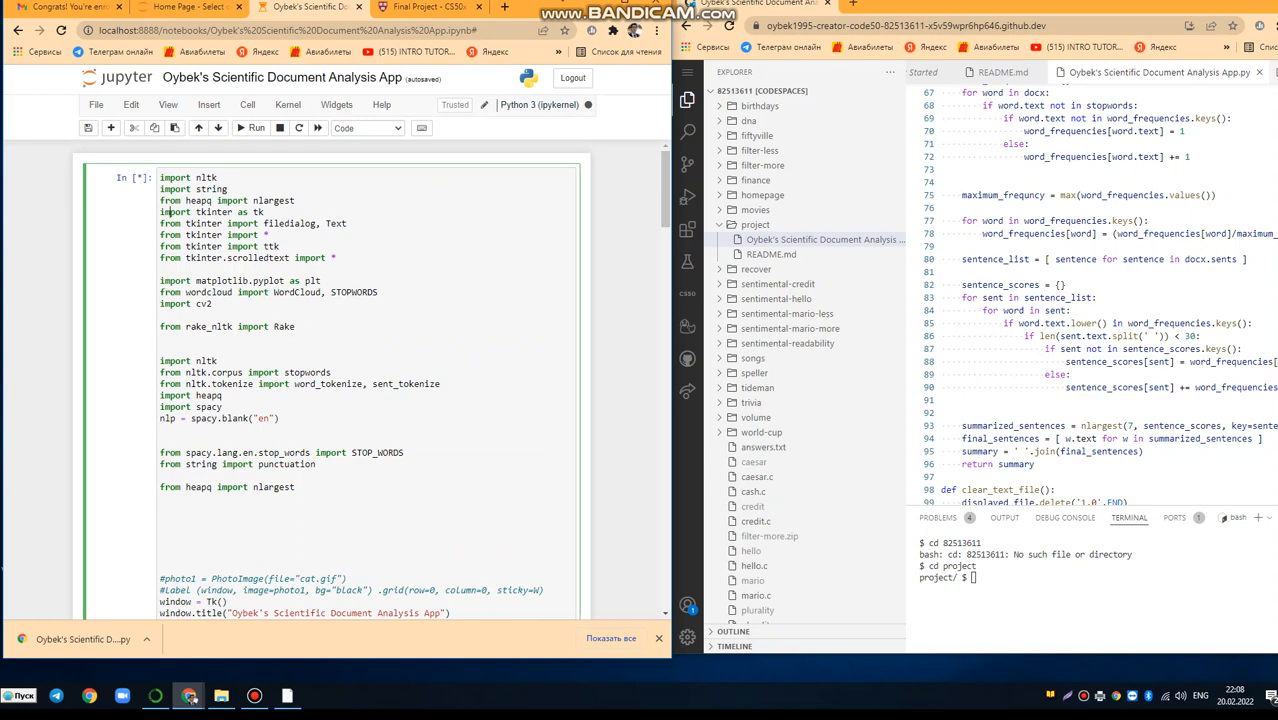
pyautogui.scroll(-3)
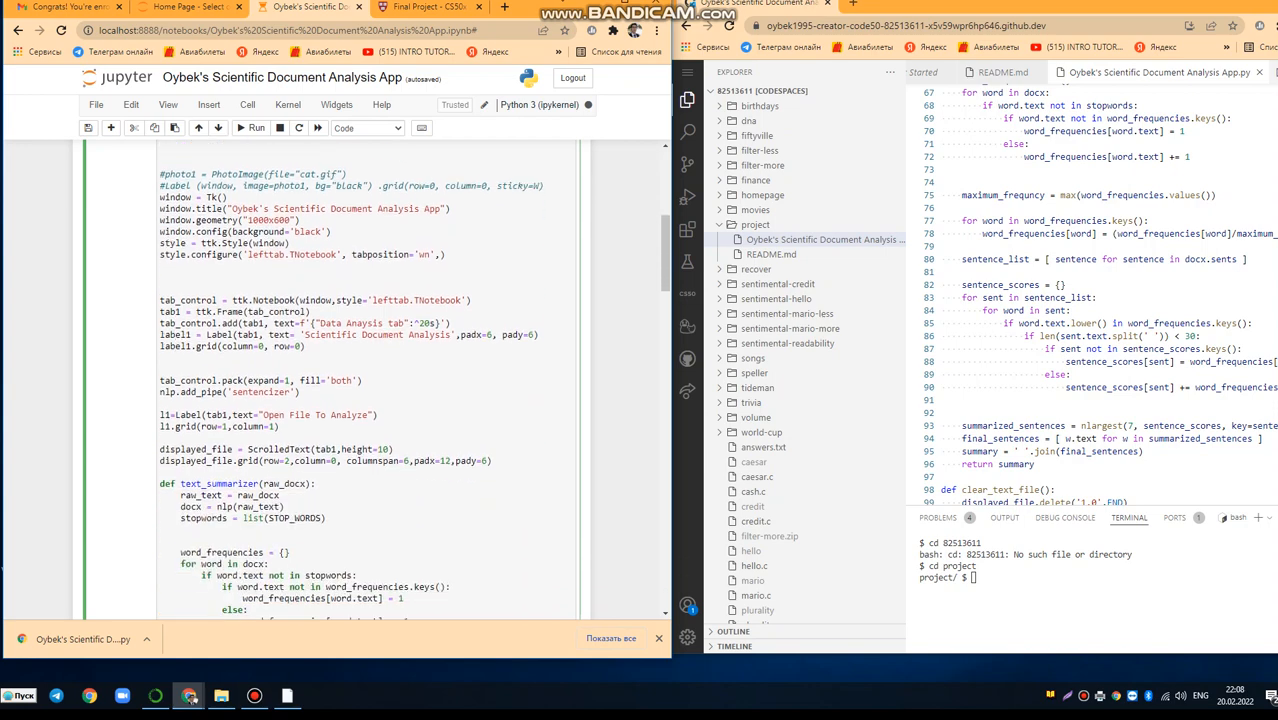
pyautogui.scroll(-3)
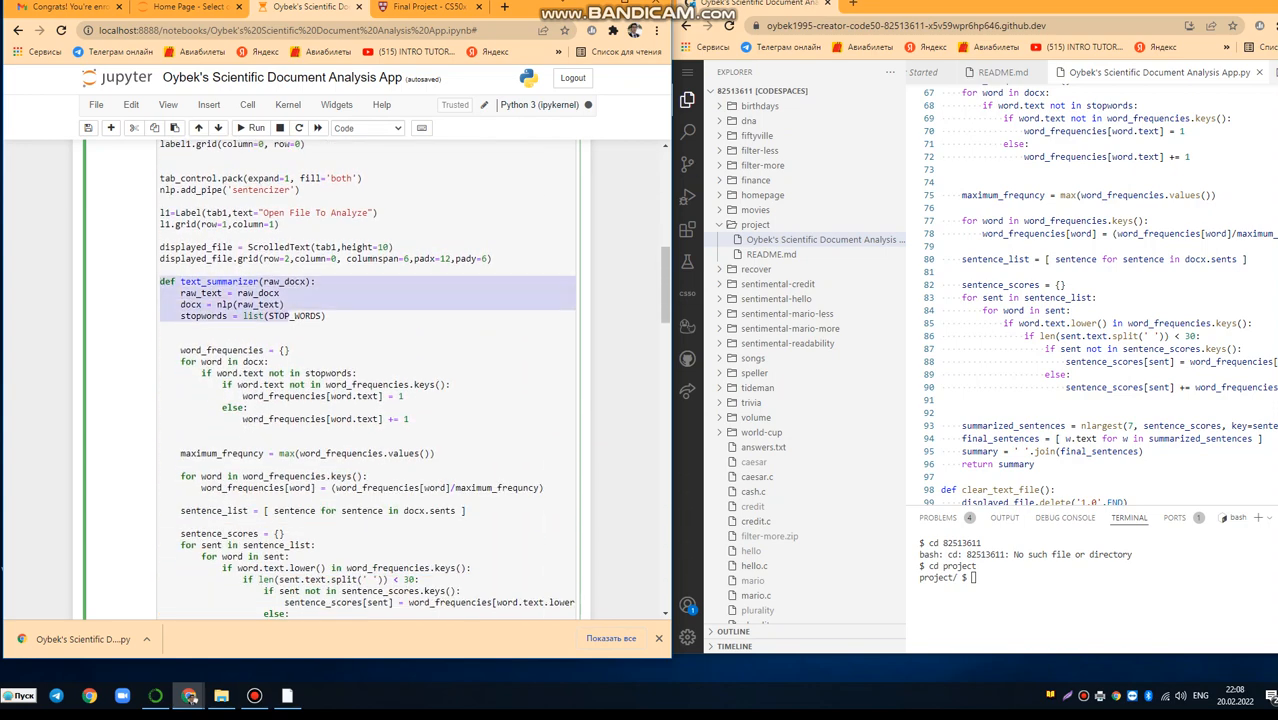
pyautogui.scroll(-3)
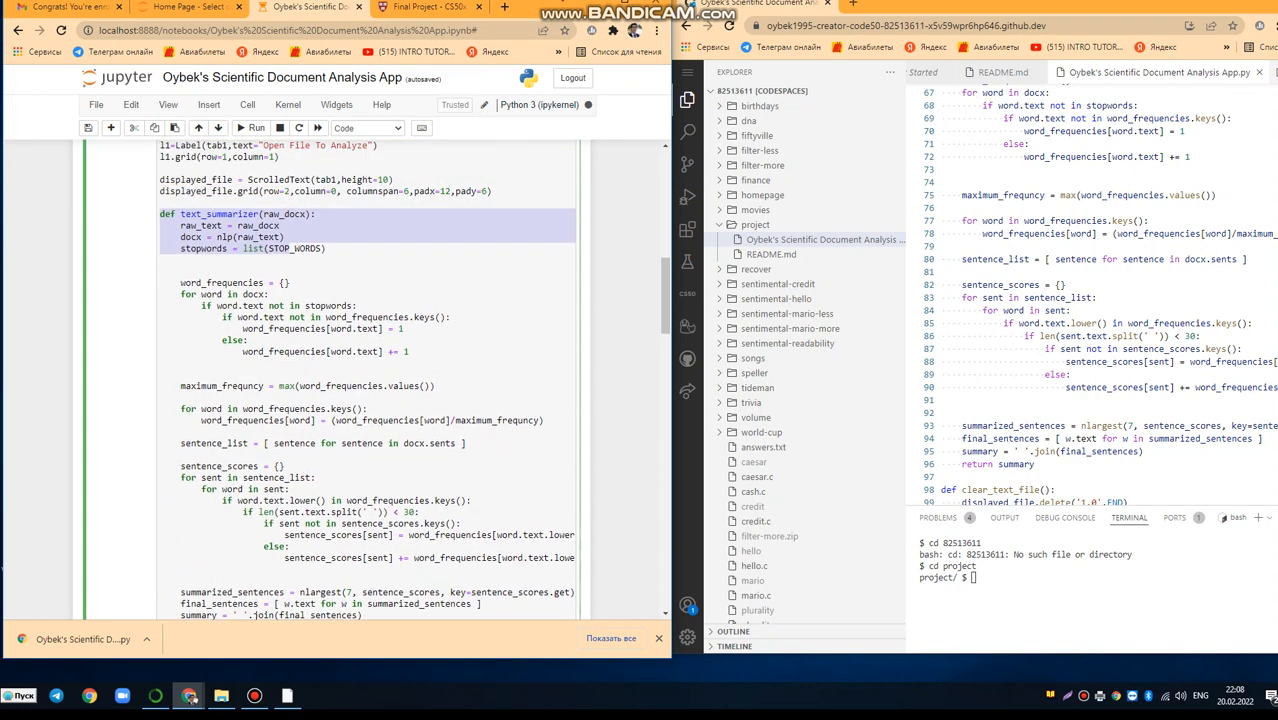
pyautogui.scroll(-3)
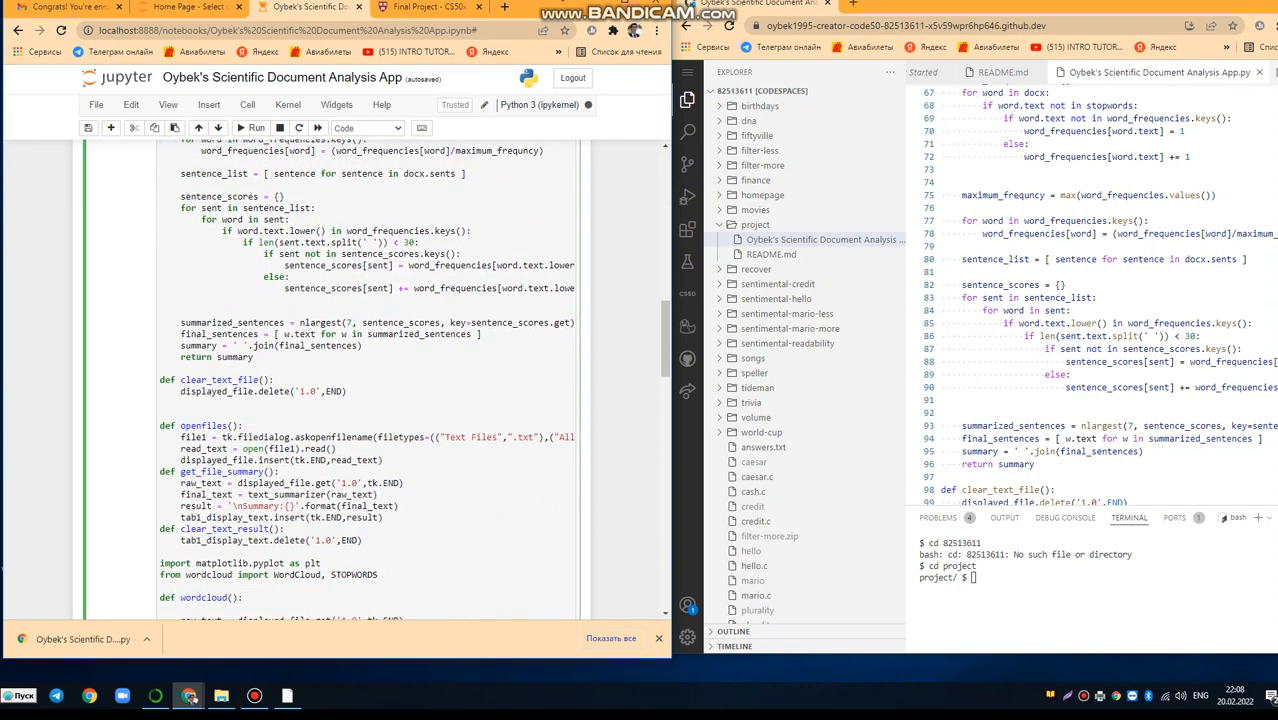
pyautogui.scroll(-3)
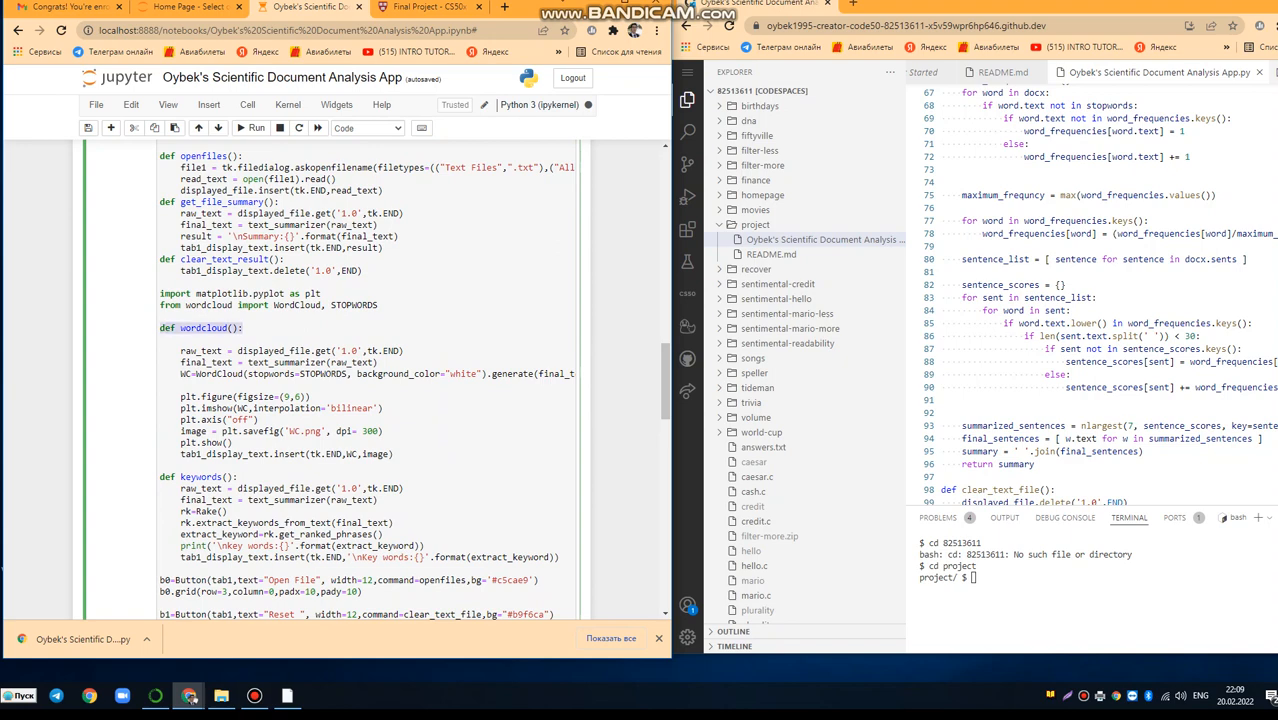
pyautogui.scroll(-3)
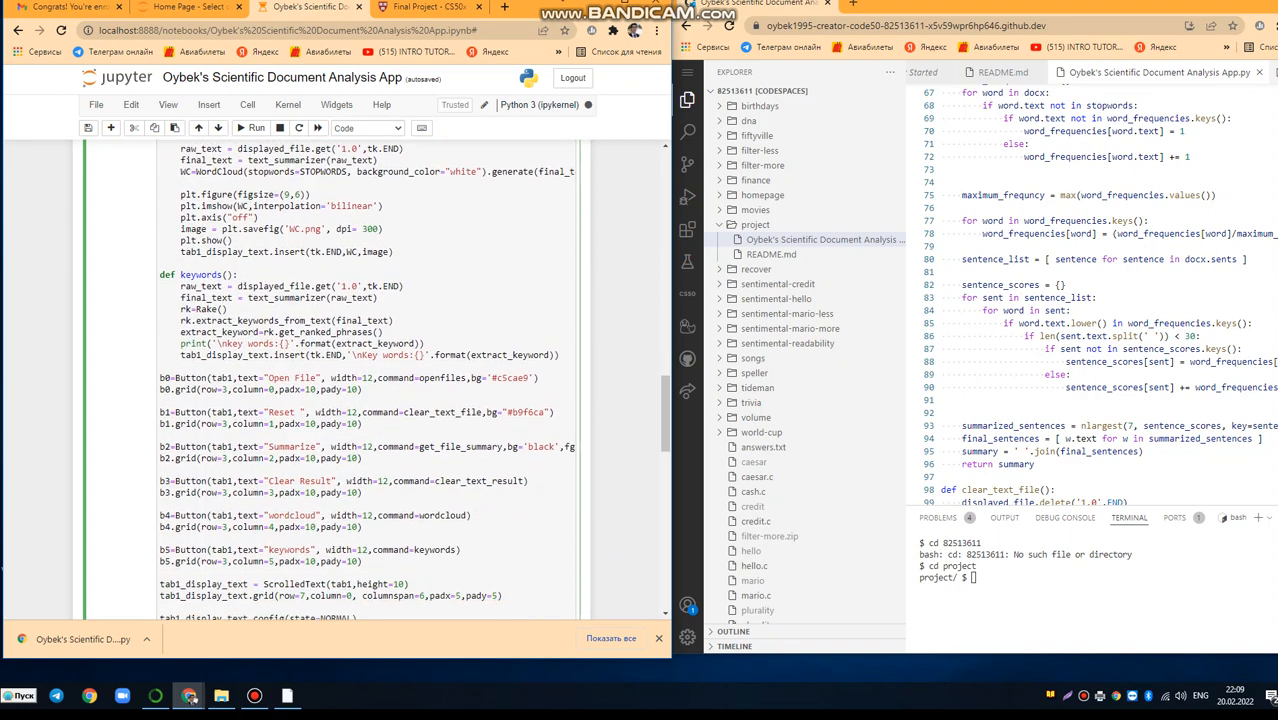